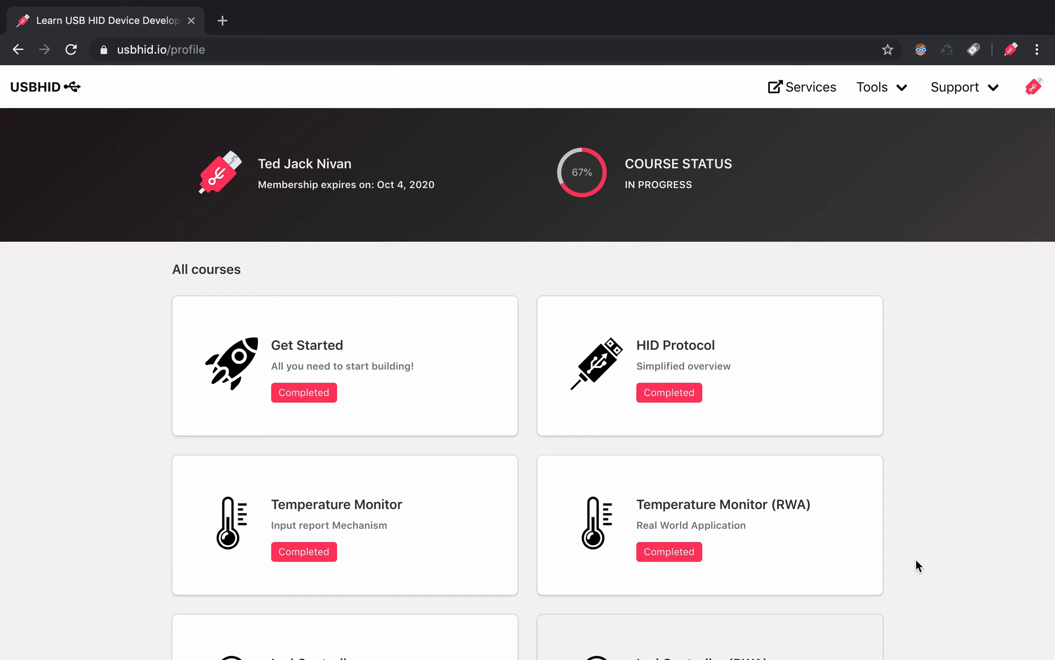
mouse_move(857, 559)
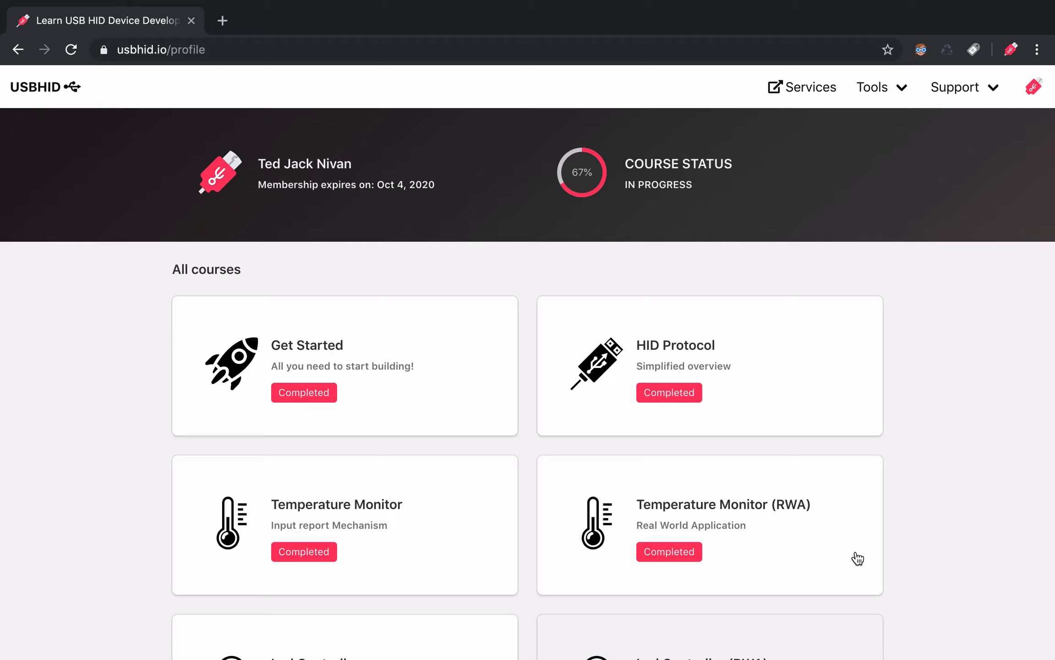
Step: Open the Temperature Monitor (RWA) course and expand its Device Descriptor HID report code
click(724, 524)
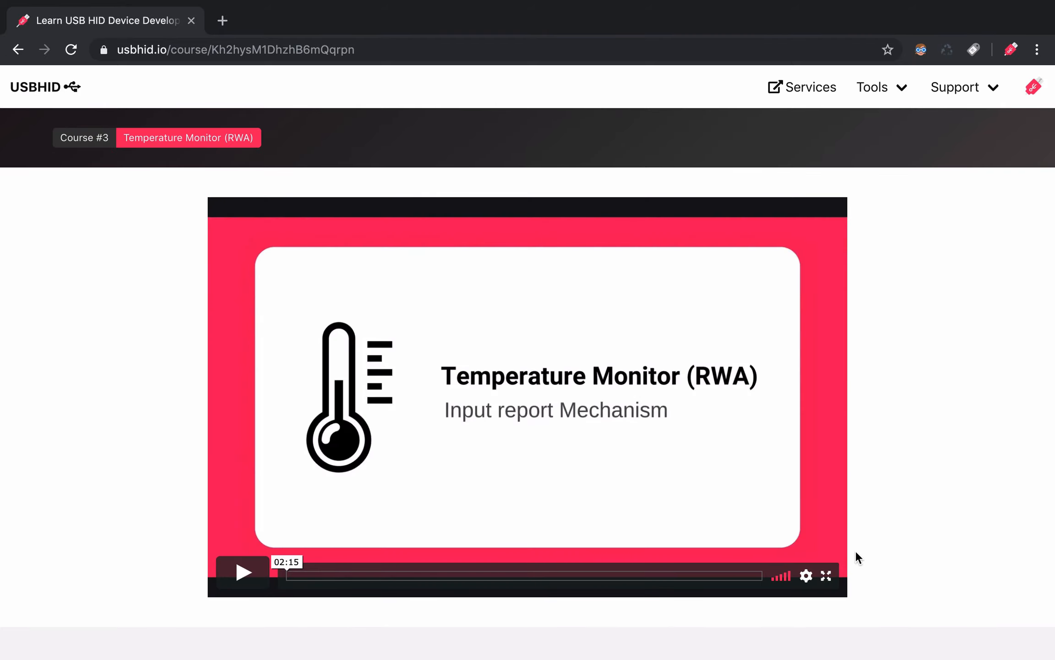
scroll(down, 3)
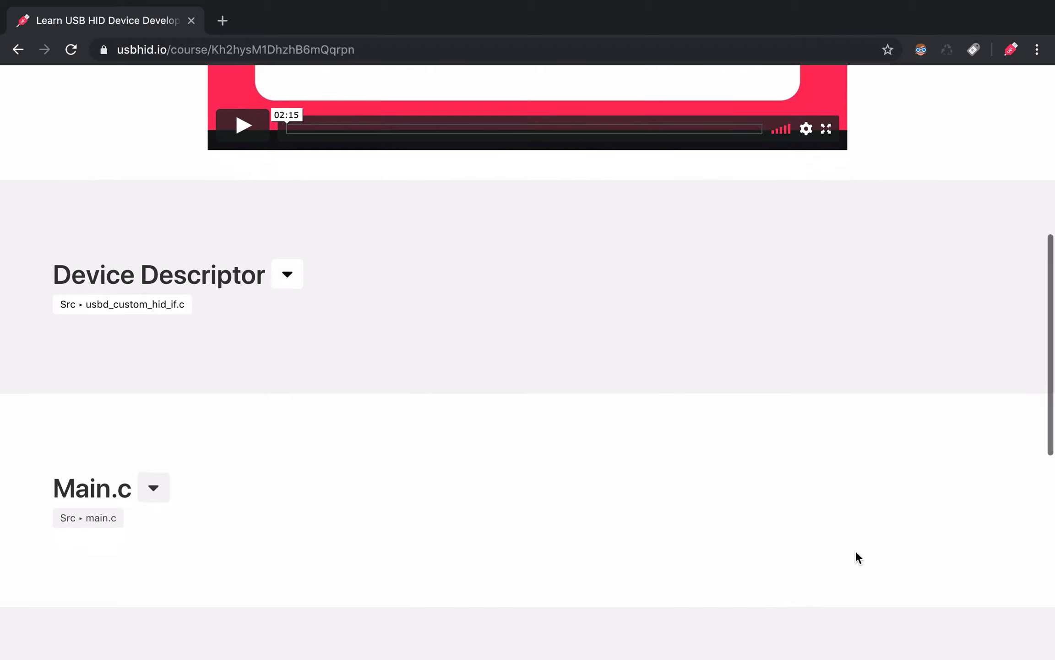
scroll(down, 3)
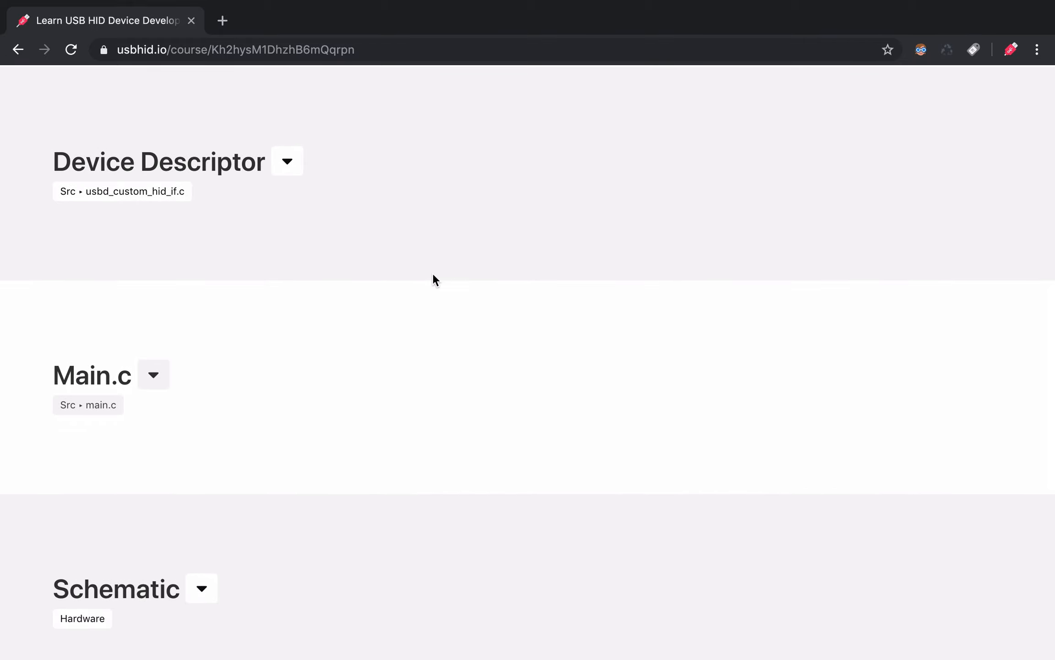
click(287, 161)
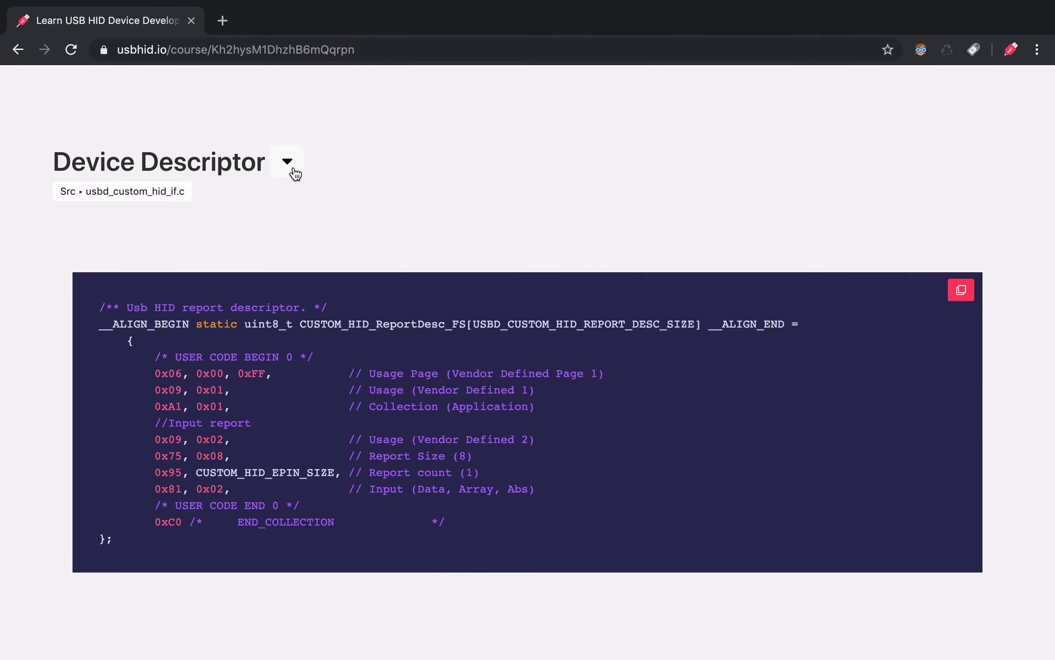
mouse_move(964, 302)
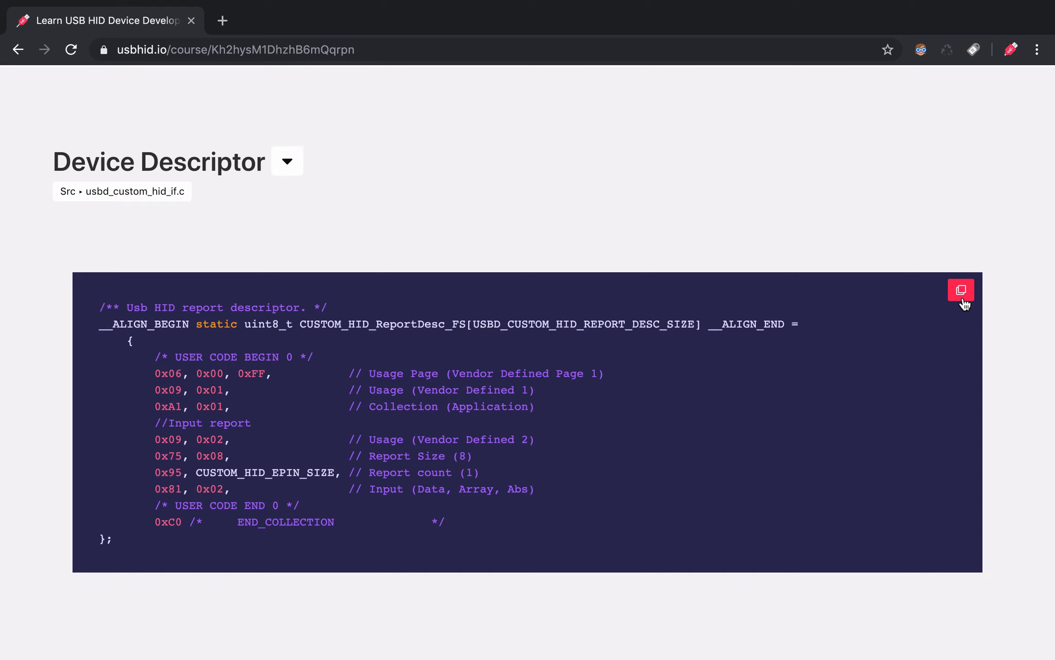
scroll(down, 3)
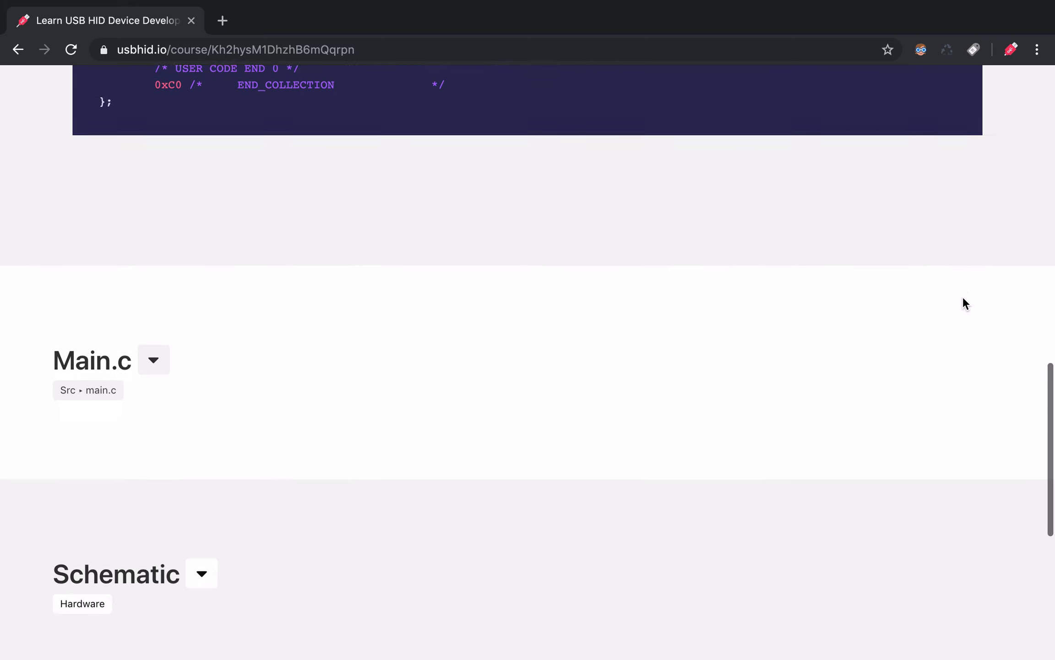
scroll(down, 3)
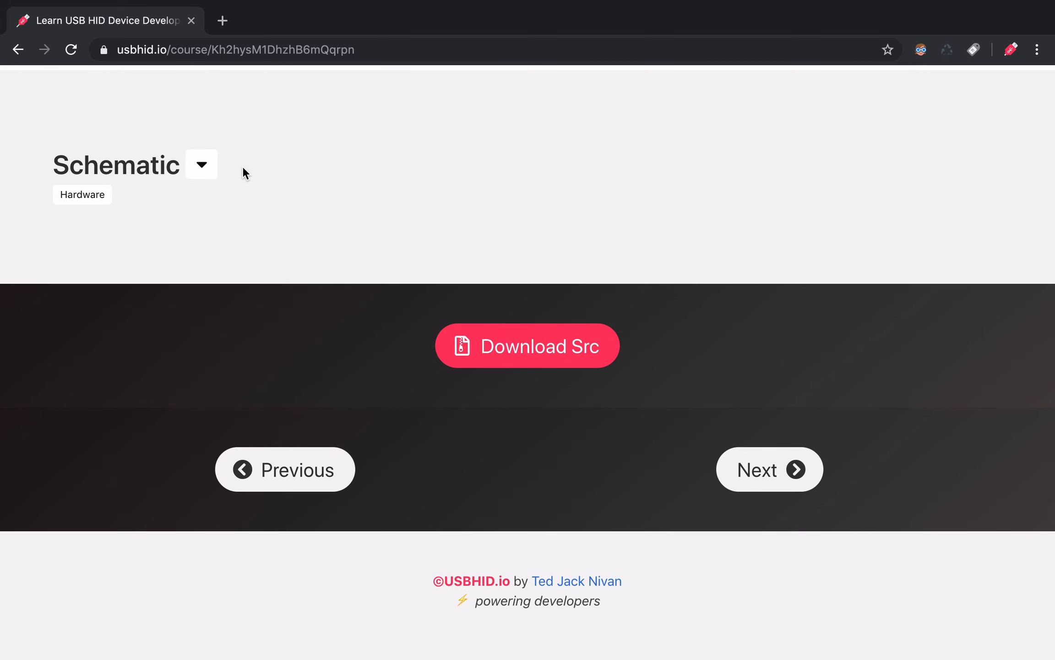
Step: Expand the Schematic section to view the Temperature Monitor breadboard wiring
click(201, 164)
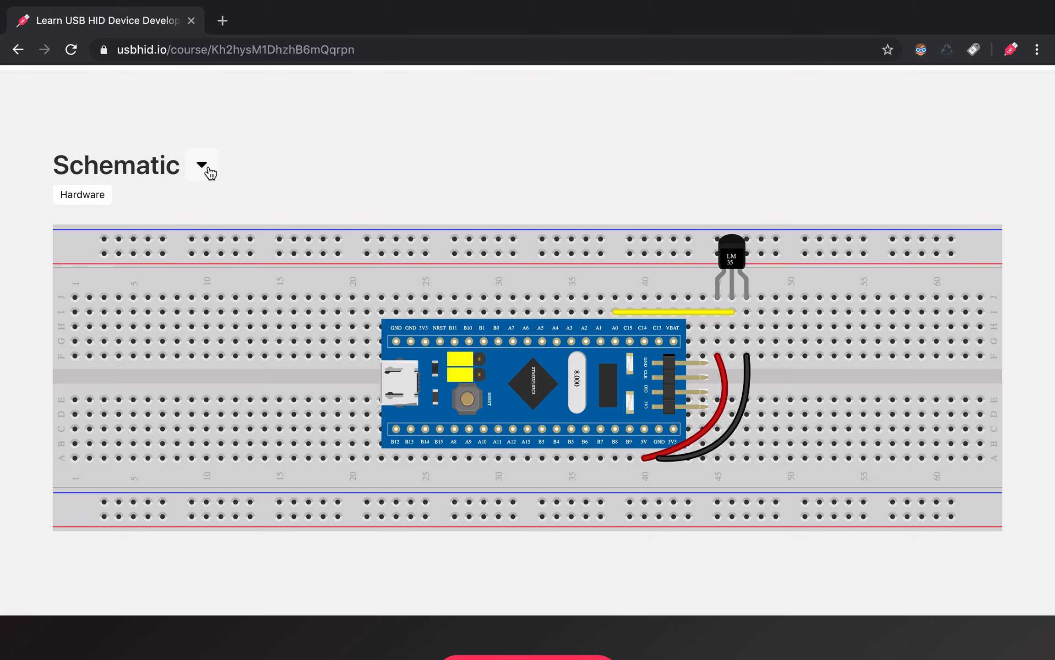
scroll(down, 3)
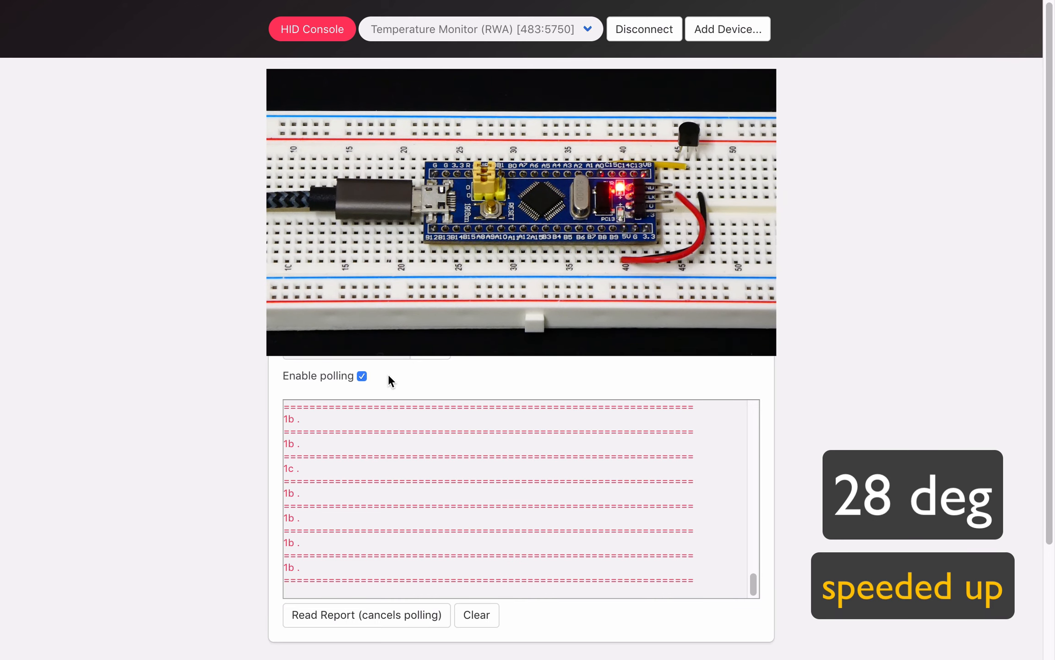
Step: Download the Temperature Monitor source zip, then advance to the Led Controller course
click(527, 539)
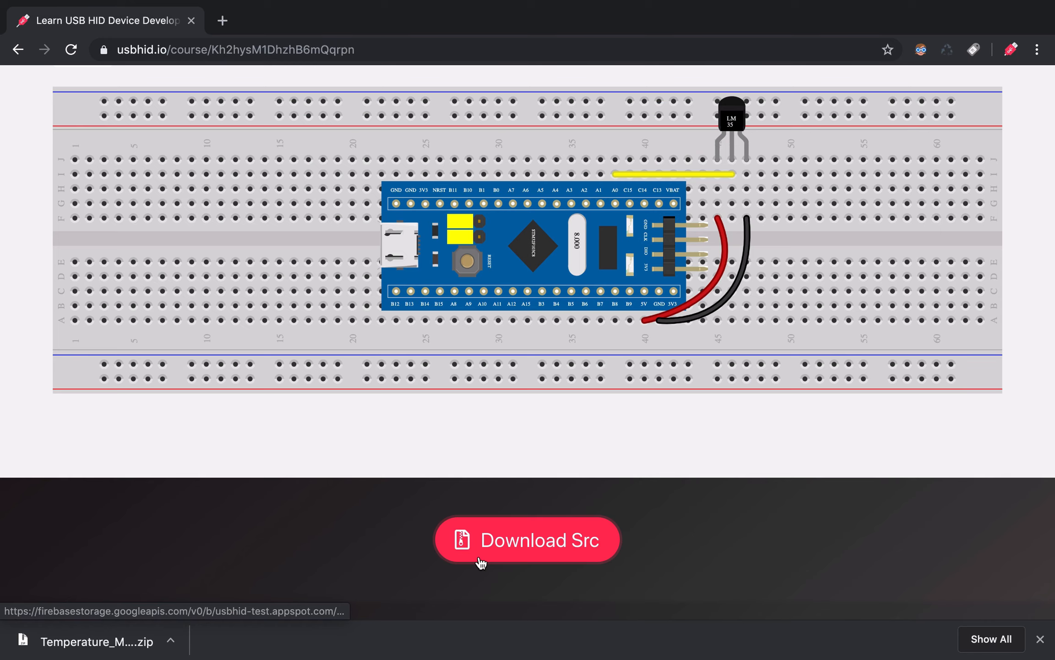
scroll(down, 3)
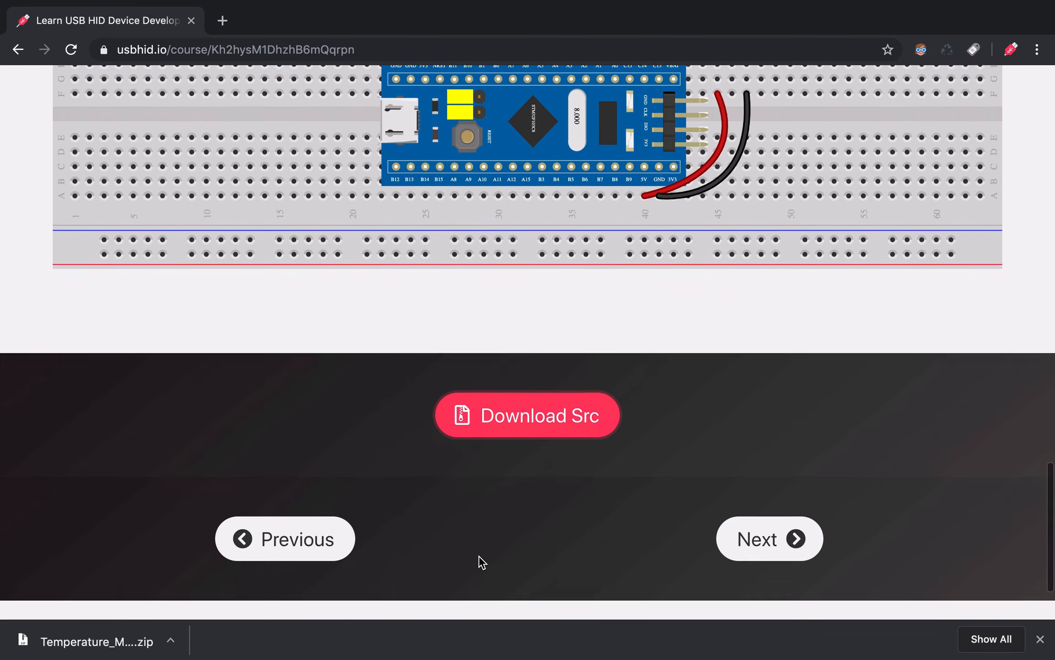
scroll(down, 3)
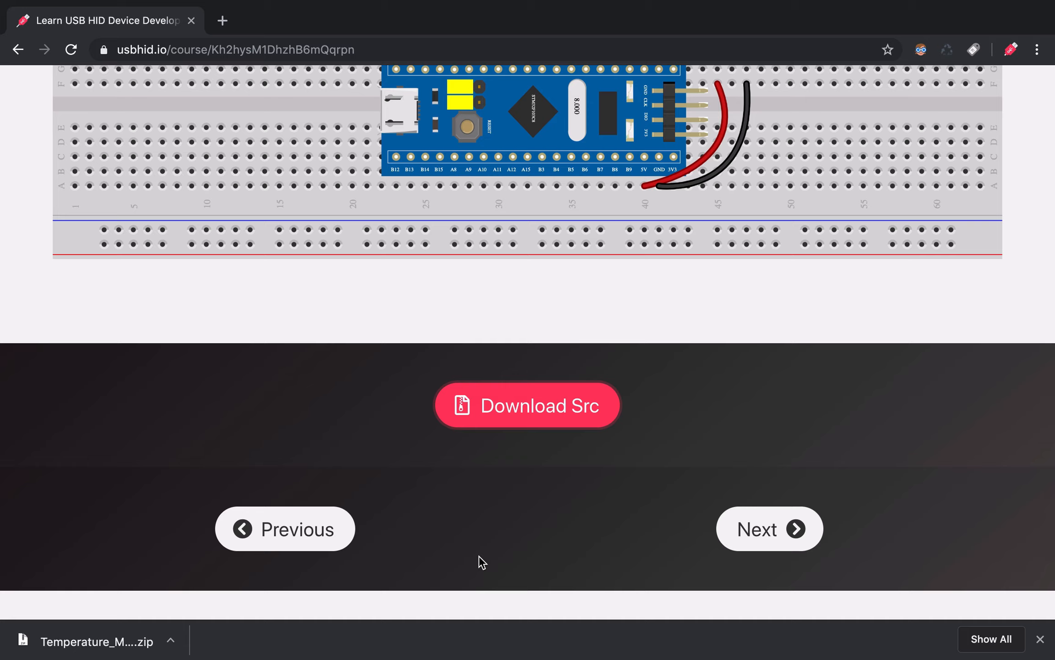
click(766, 528)
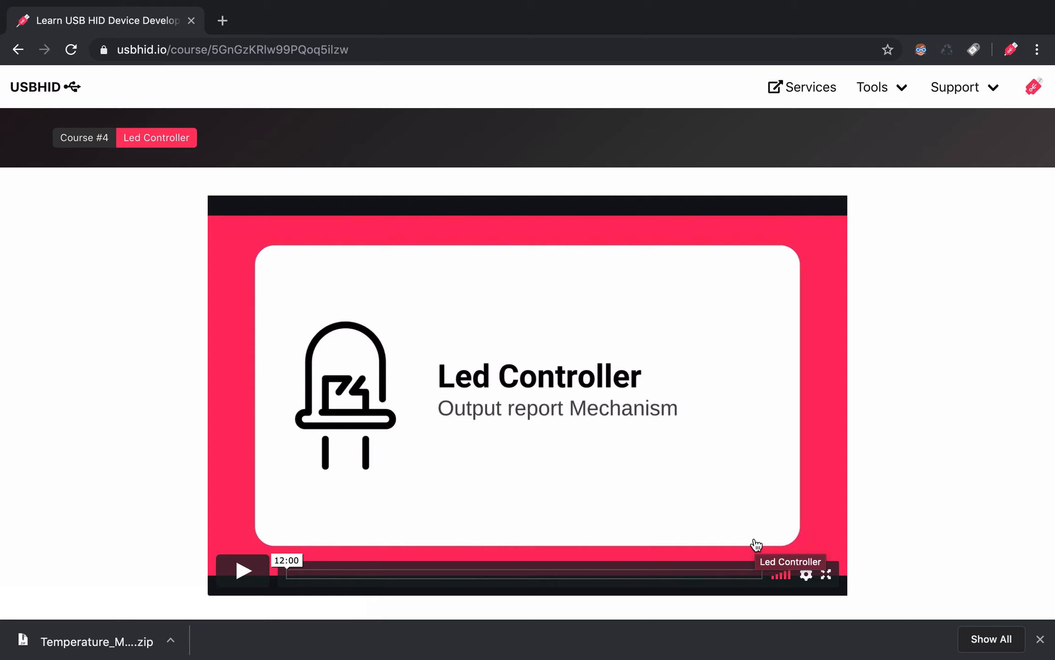
mouse_move(874, 306)
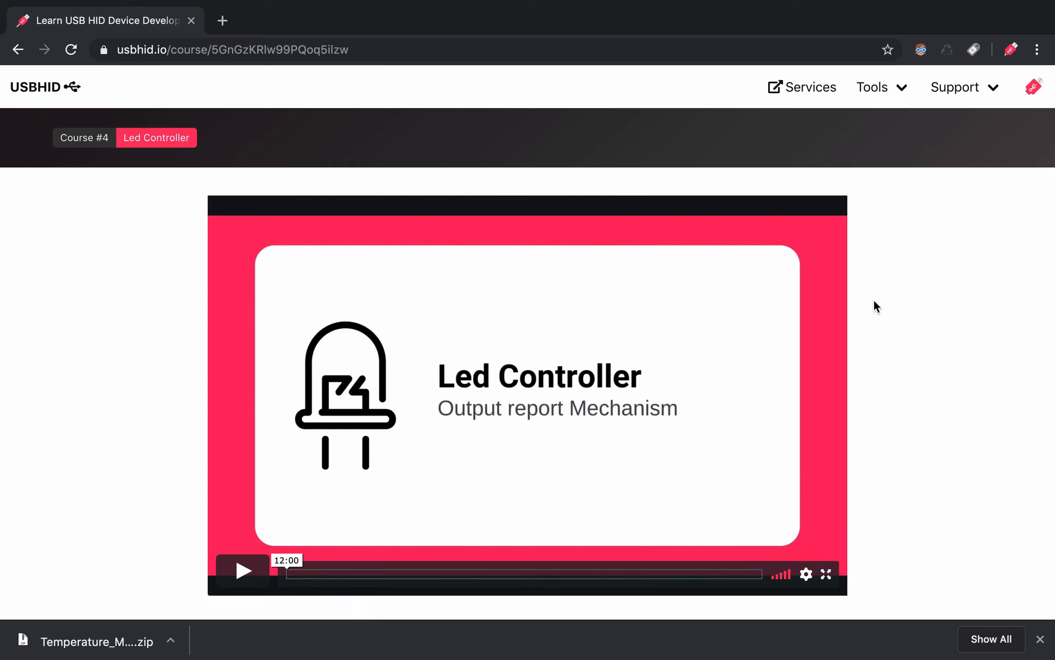
Step: Show the Support menu with FAQ, Contact, Terms of Service and Privacy Policy
click(961, 87)
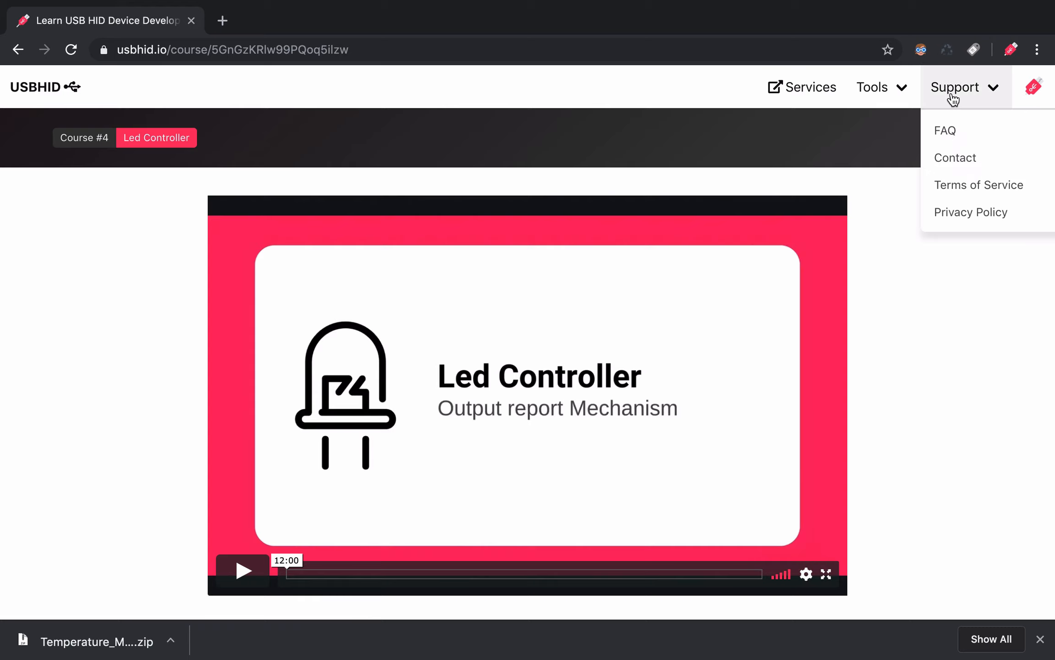
mouse_move(958, 157)
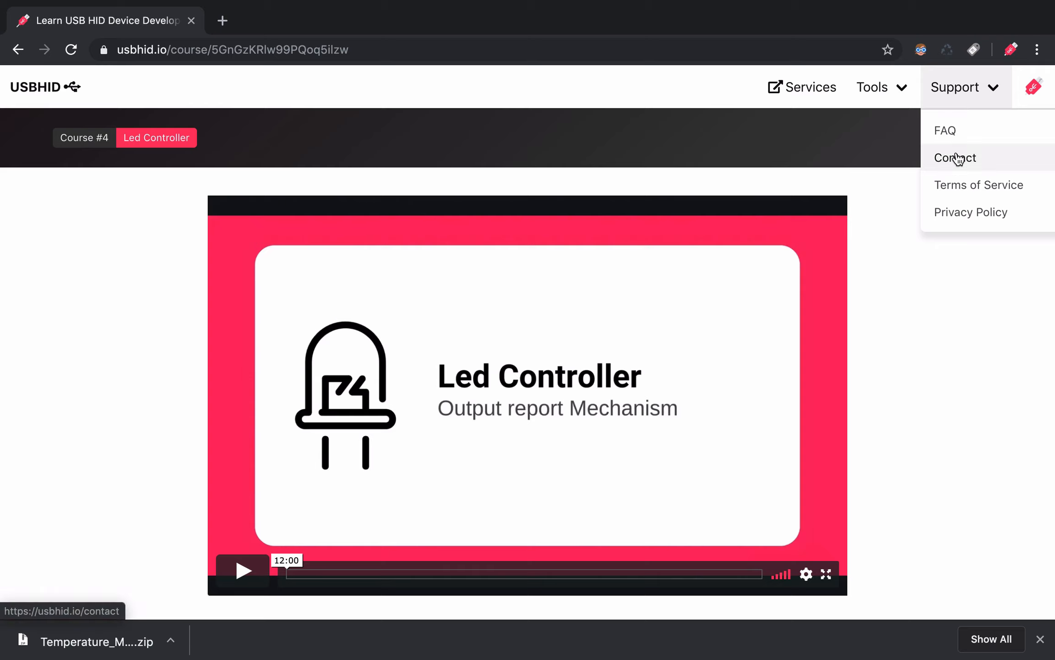
Step: Go to the Contact page showing the Submit a request form
click(955, 157)
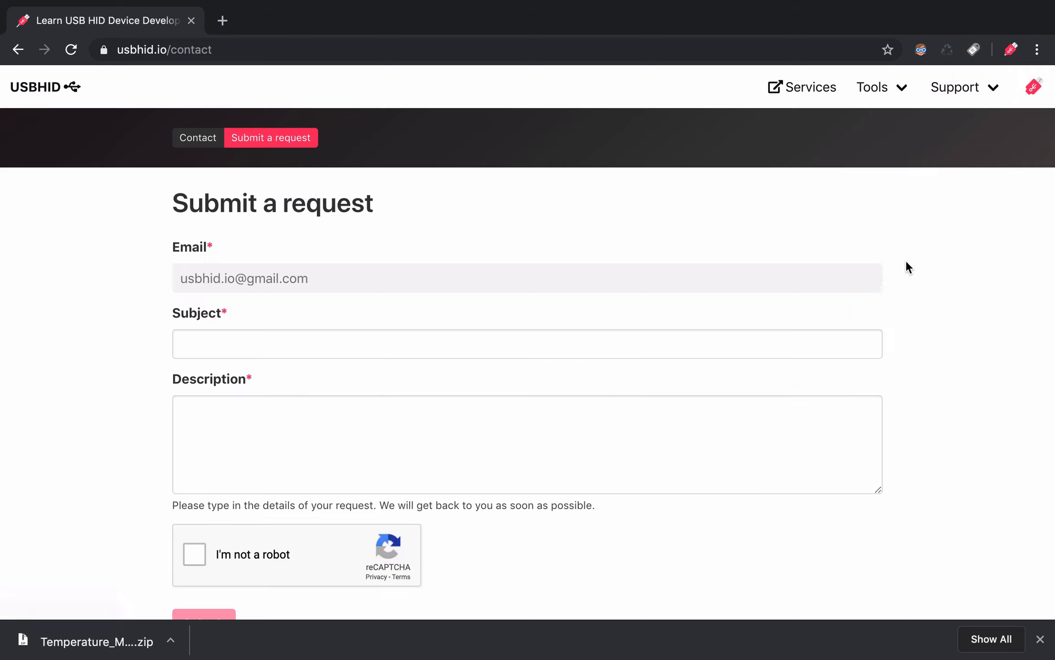
scroll(down, 3)
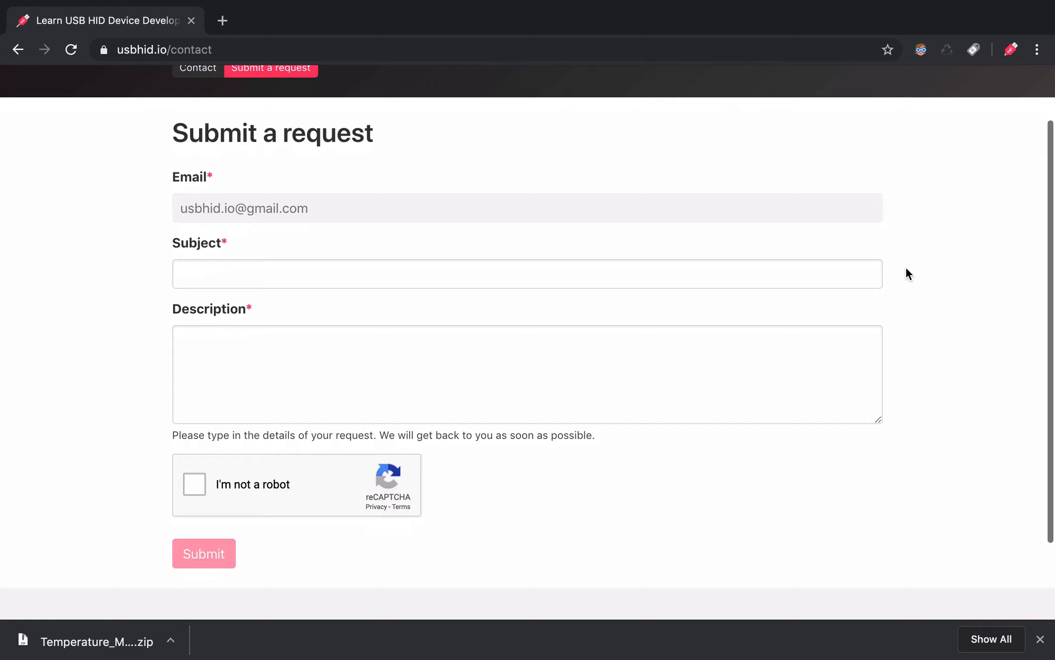